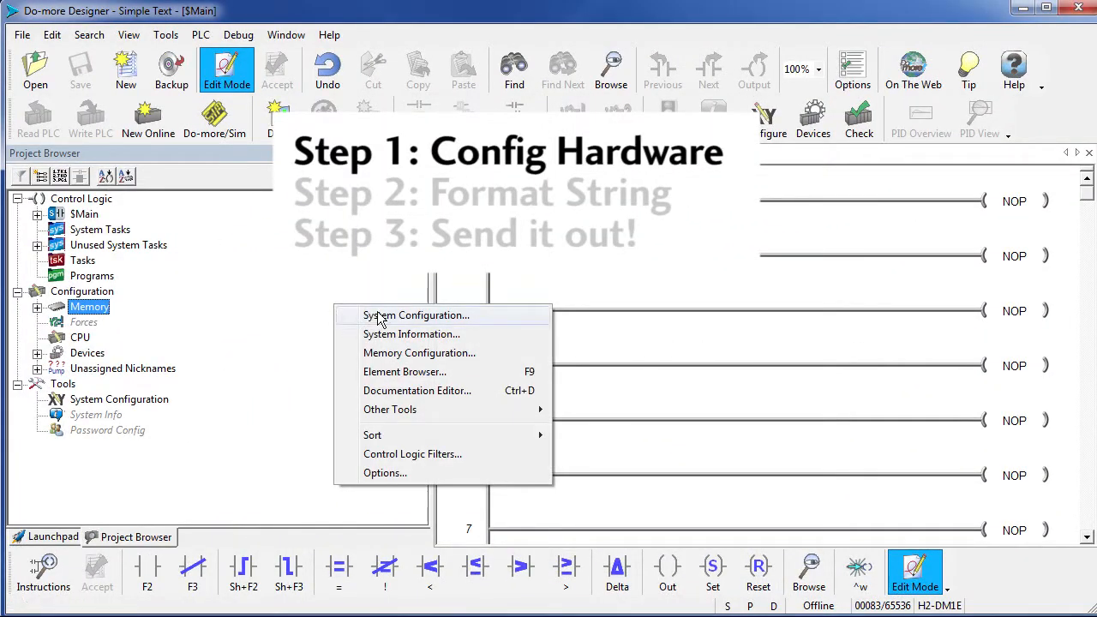
# Make the CPU serial port general purpose at 38400 baud, 8 data bits, 1 stop bit, odd parity.
pyautogui.click(416, 316)
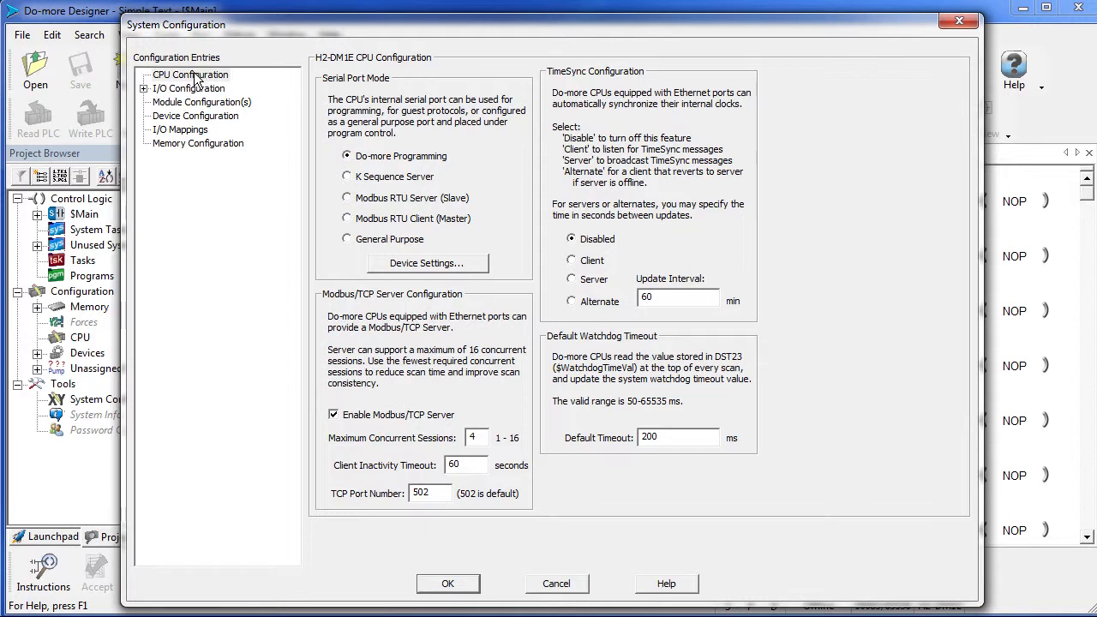
pyautogui.click(190, 74)
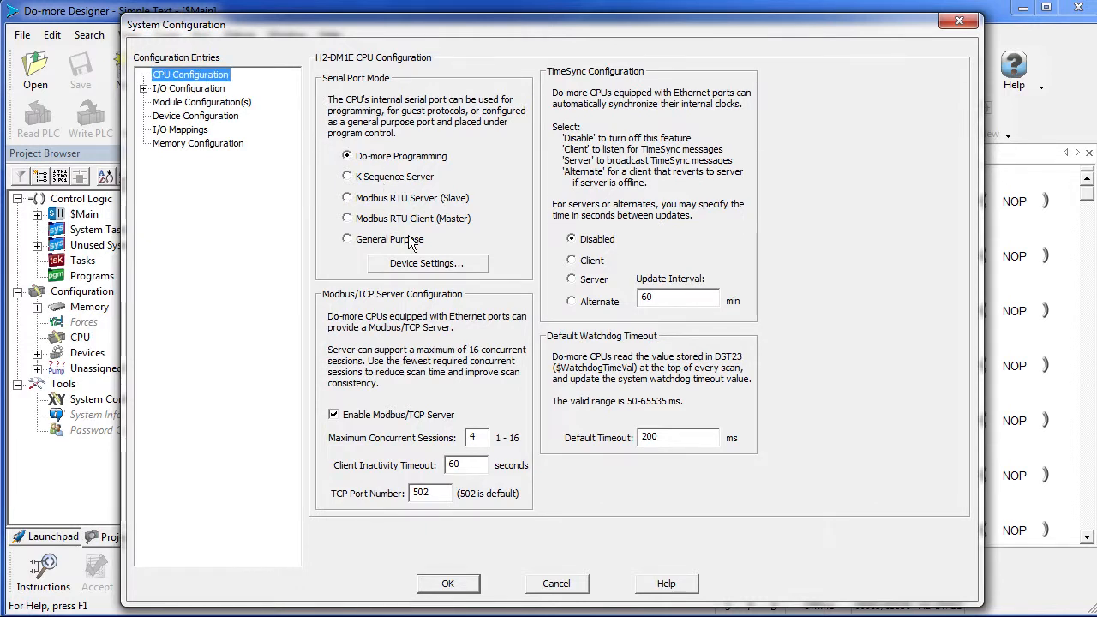
pyautogui.click(347, 239)
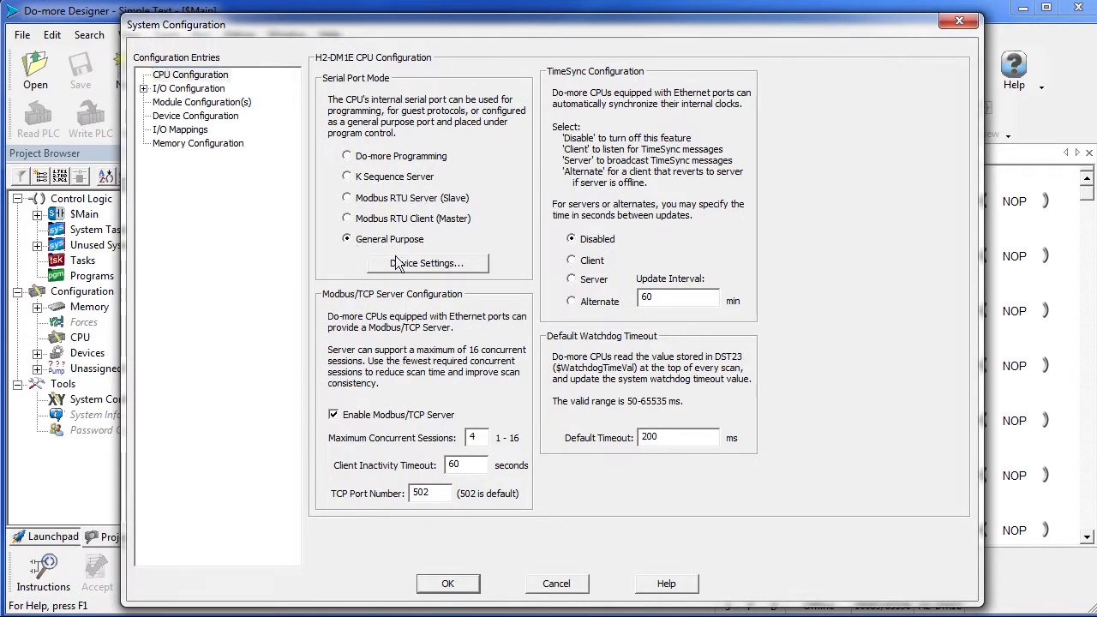
pyautogui.click(428, 263)
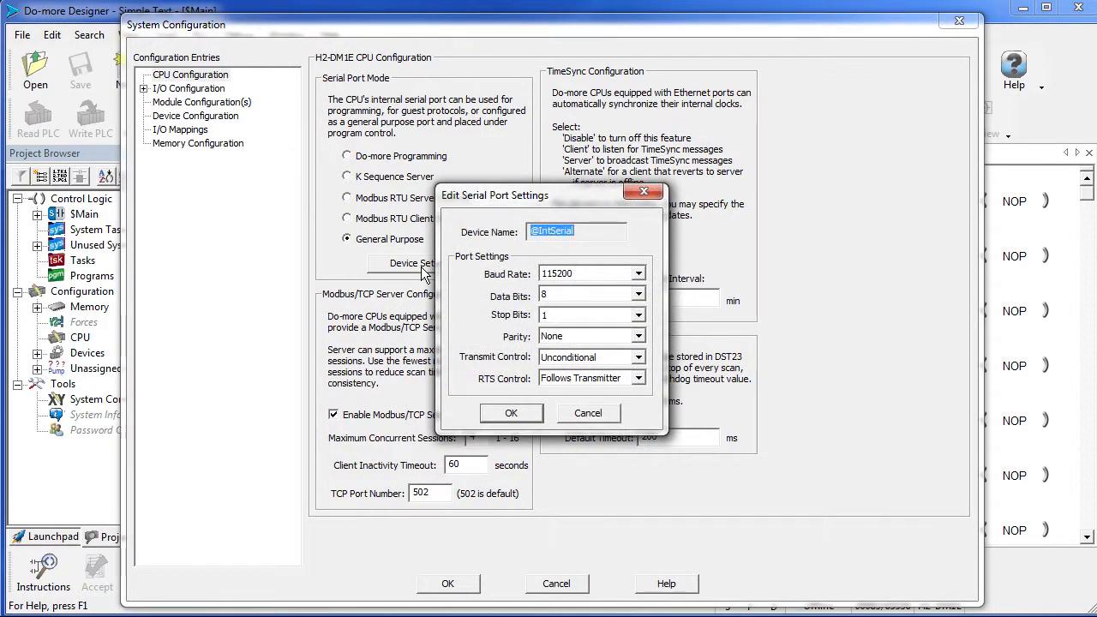
pyautogui.click(639, 273)
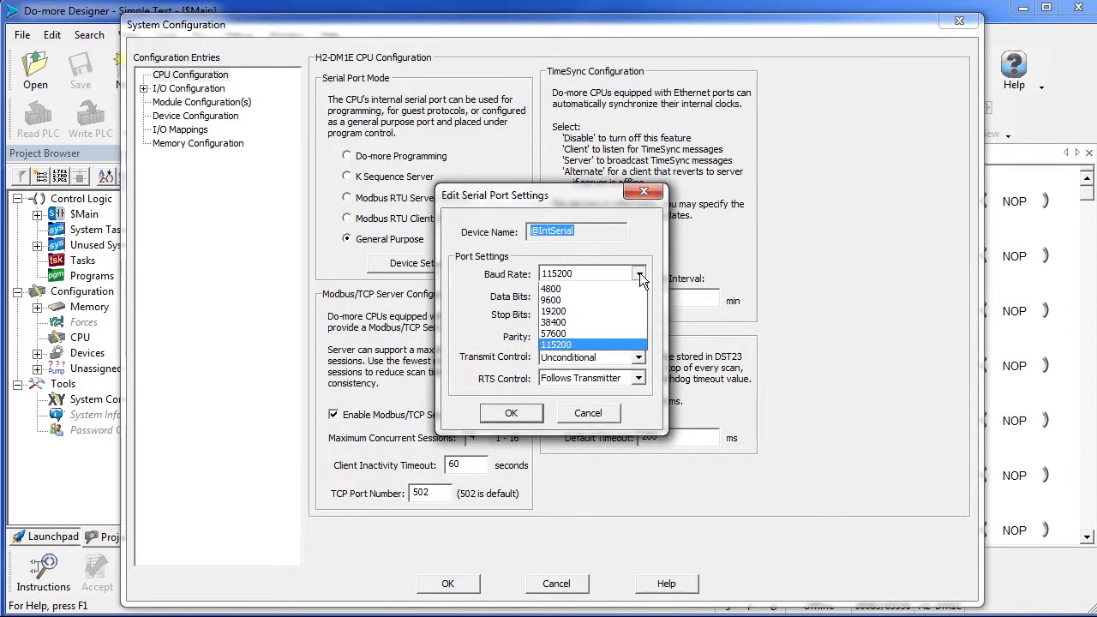
pyautogui.click(554, 322)
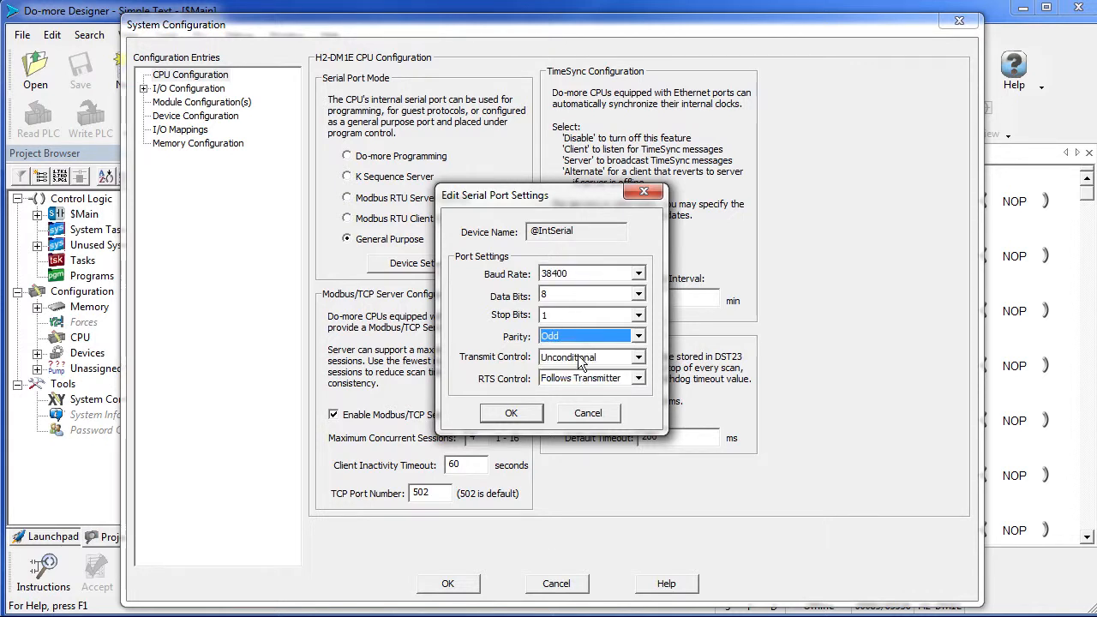
pyautogui.click(637, 378)
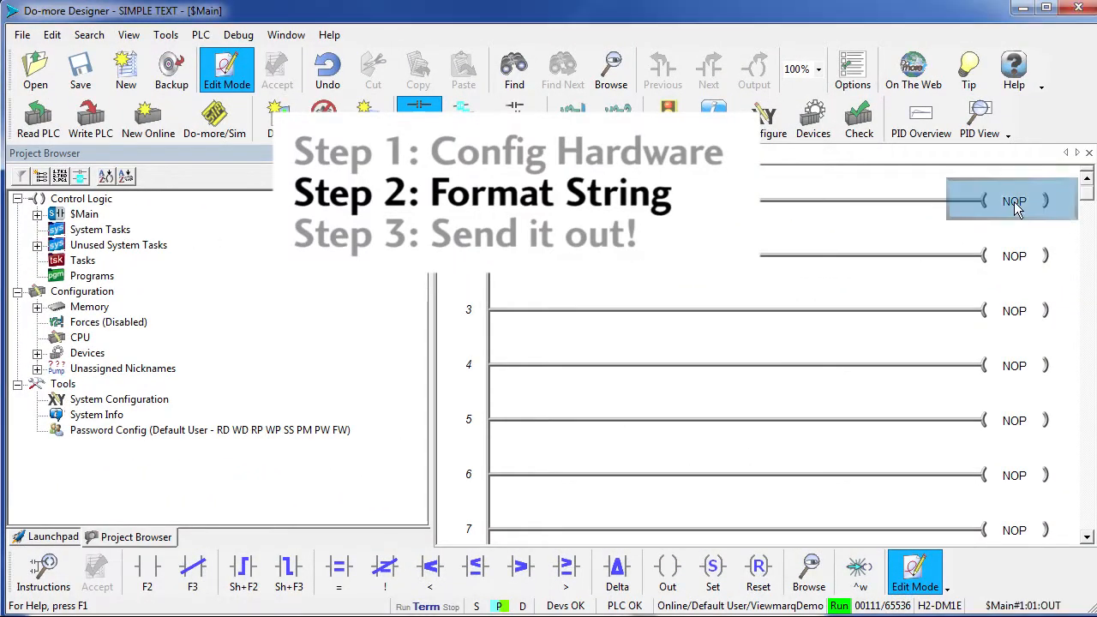
# Add a STRPRINT instruction on rung 1 and copy the ViewMarq command string into it.
pyautogui.doubleClick(1014, 201)
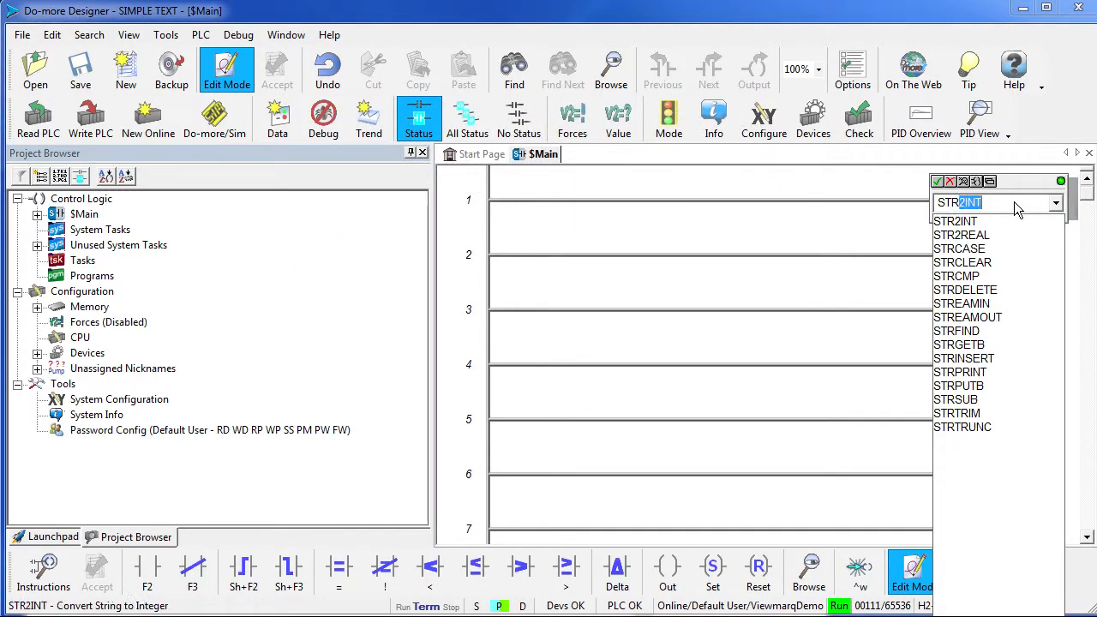
pyautogui.click(961, 372)
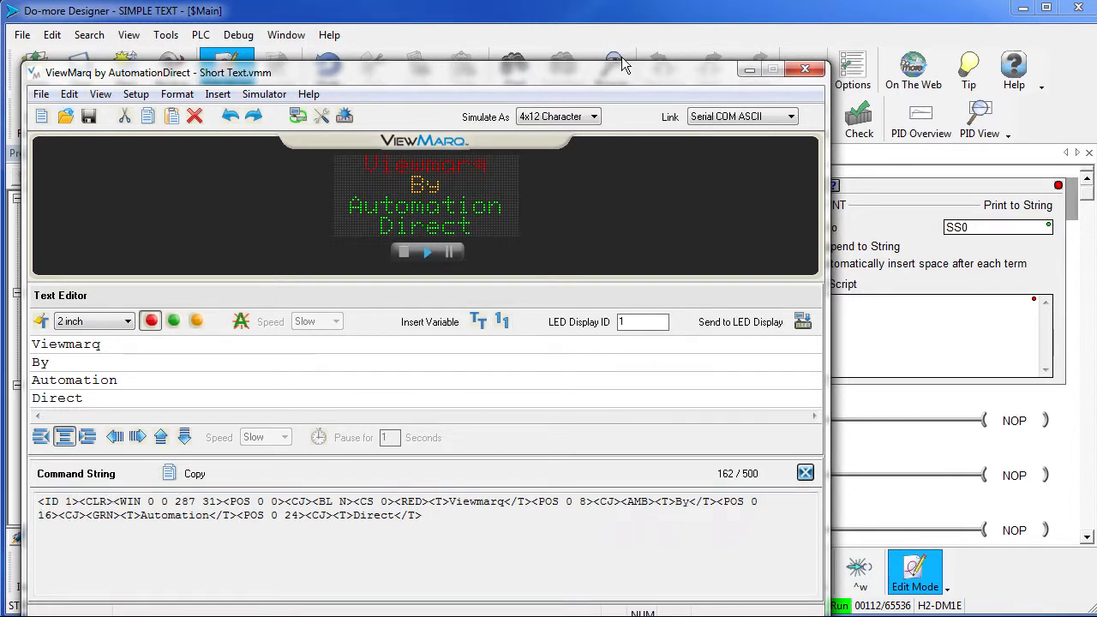
pyautogui.click(805, 69)
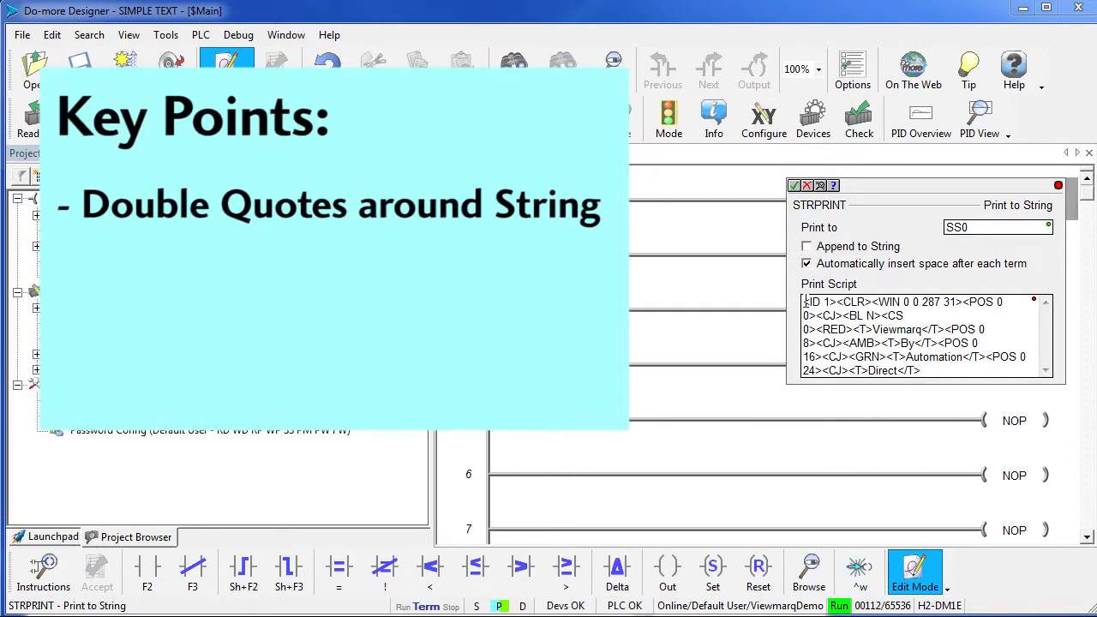
pyautogui.moveTo(835, 405)
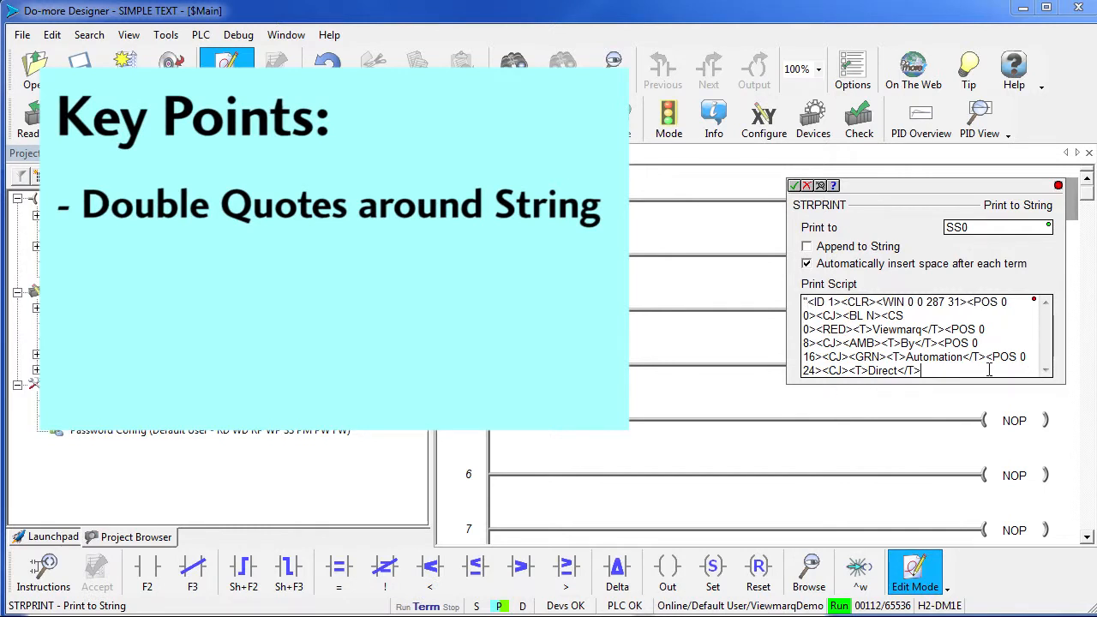
# Quote the print script, append "$0D", and change the destination from SS0 to SL0.
pyautogui.write('""$')
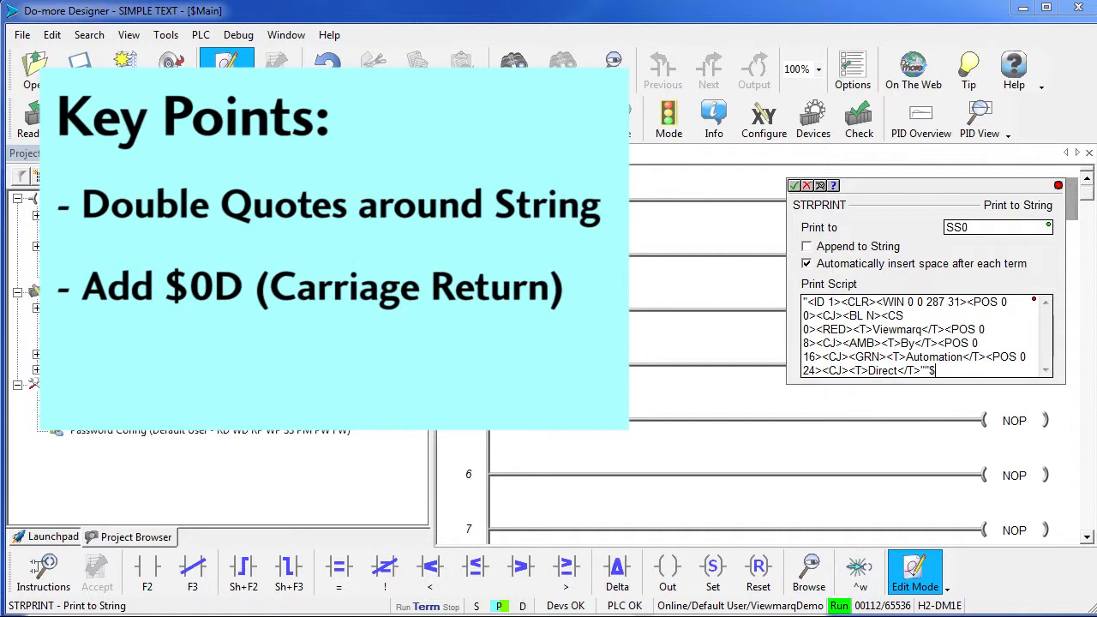
pyautogui.write('0D')
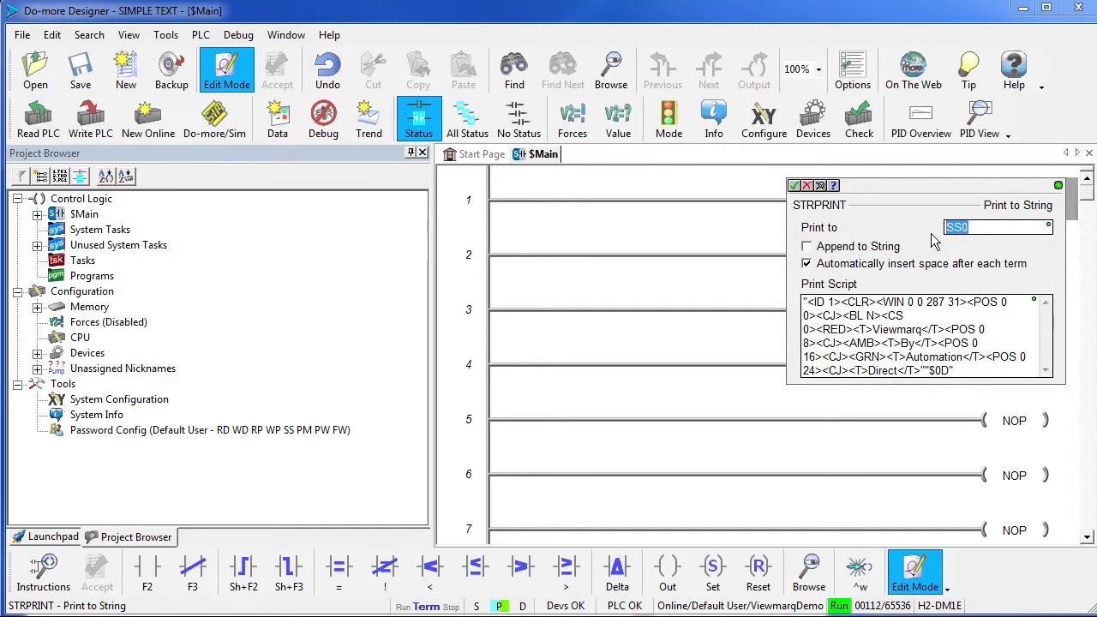
pyautogui.write('SL')
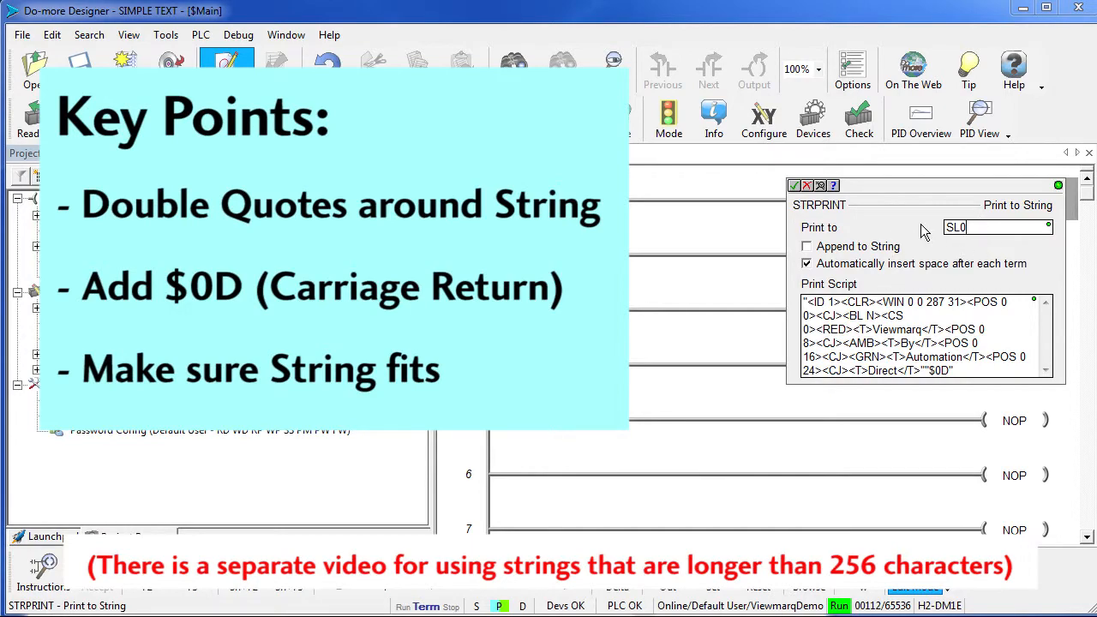
pyautogui.moveTo(954, 262)
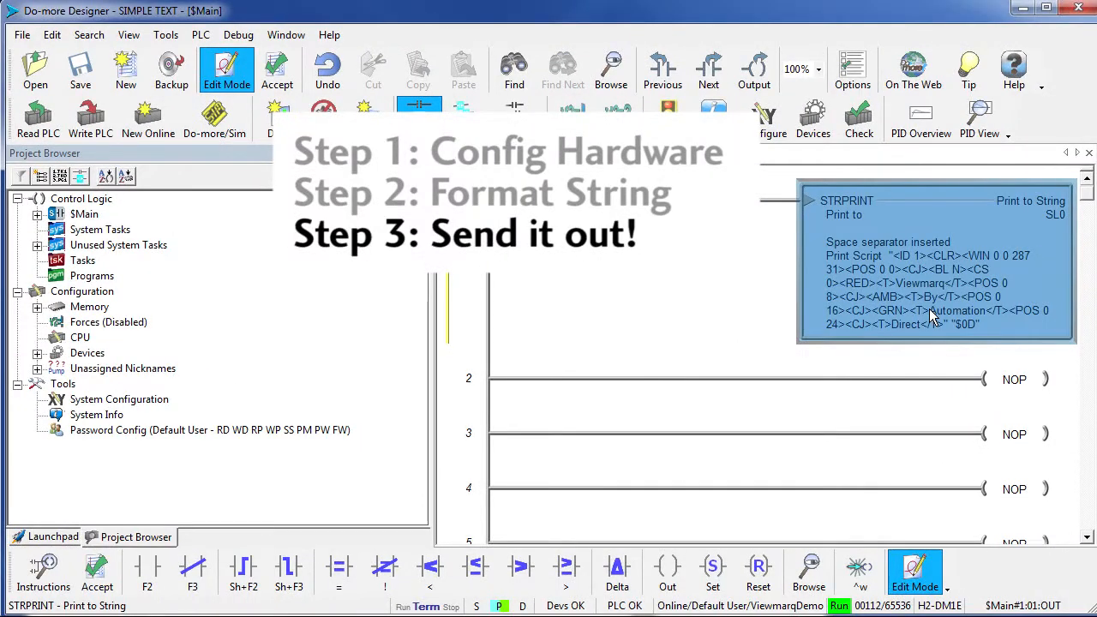
pyautogui.click(1014, 378)
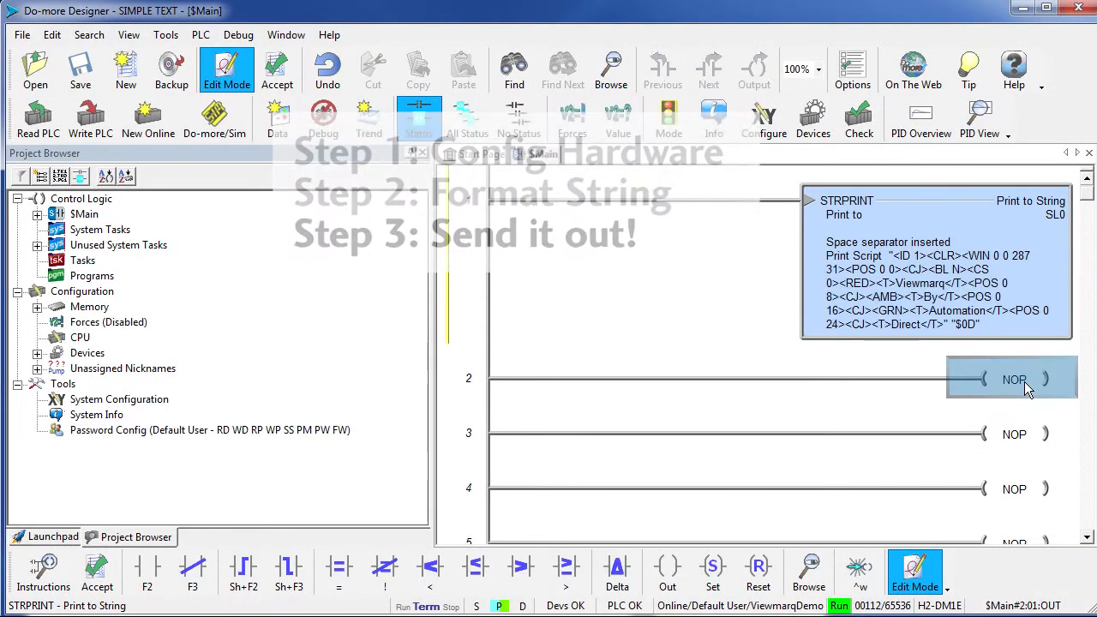
pyautogui.doubleClick(1014, 379)
pyautogui.write('SL0')
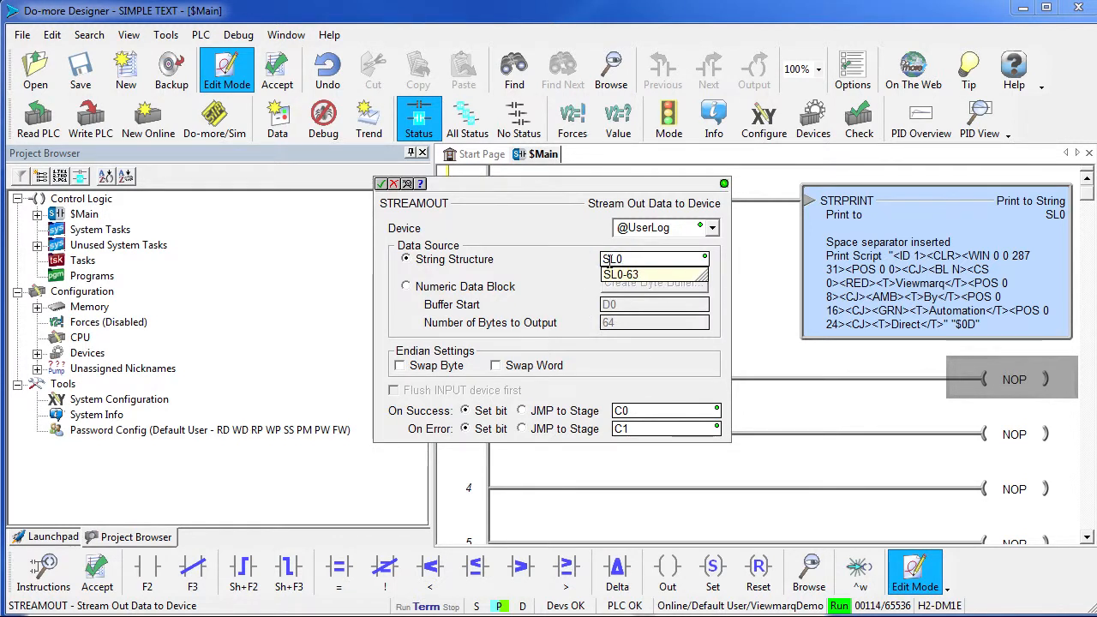
pyautogui.click(712, 227)
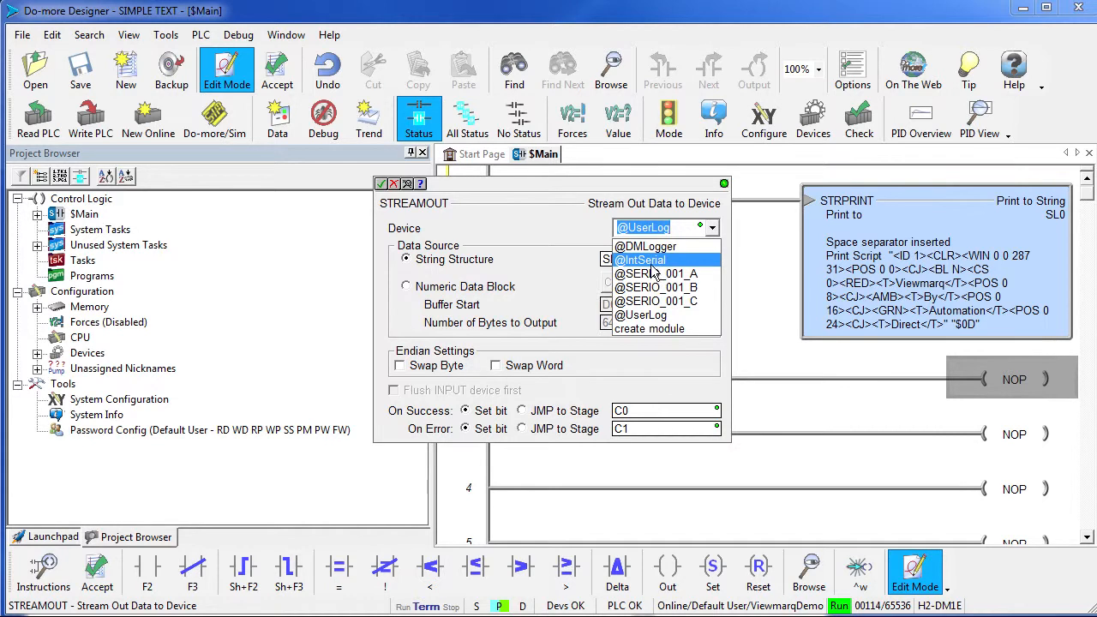
pyautogui.click(640, 259)
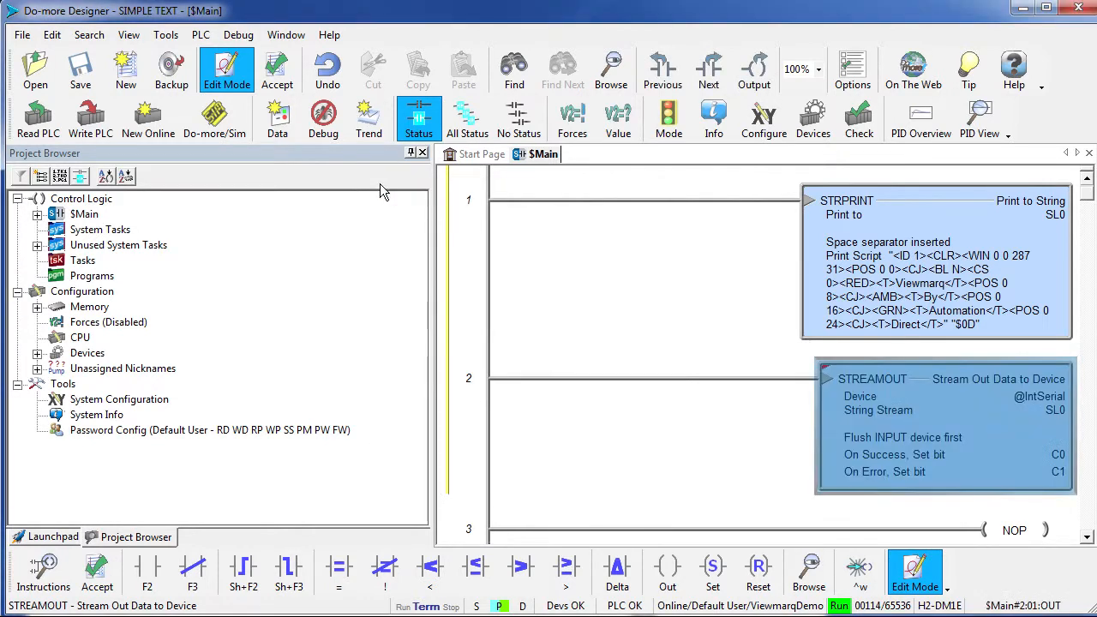
pyautogui.moveTo(506, 213)
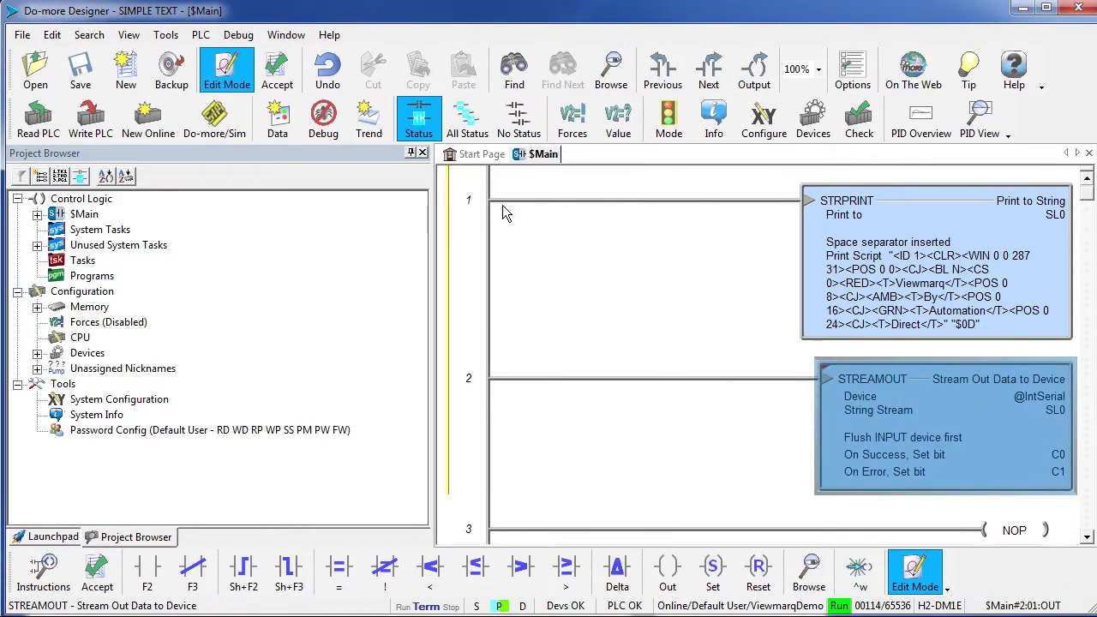
# Place normally-open contacts X0 on rung 1 and X7 on rung 2.
pyautogui.click(515, 199)
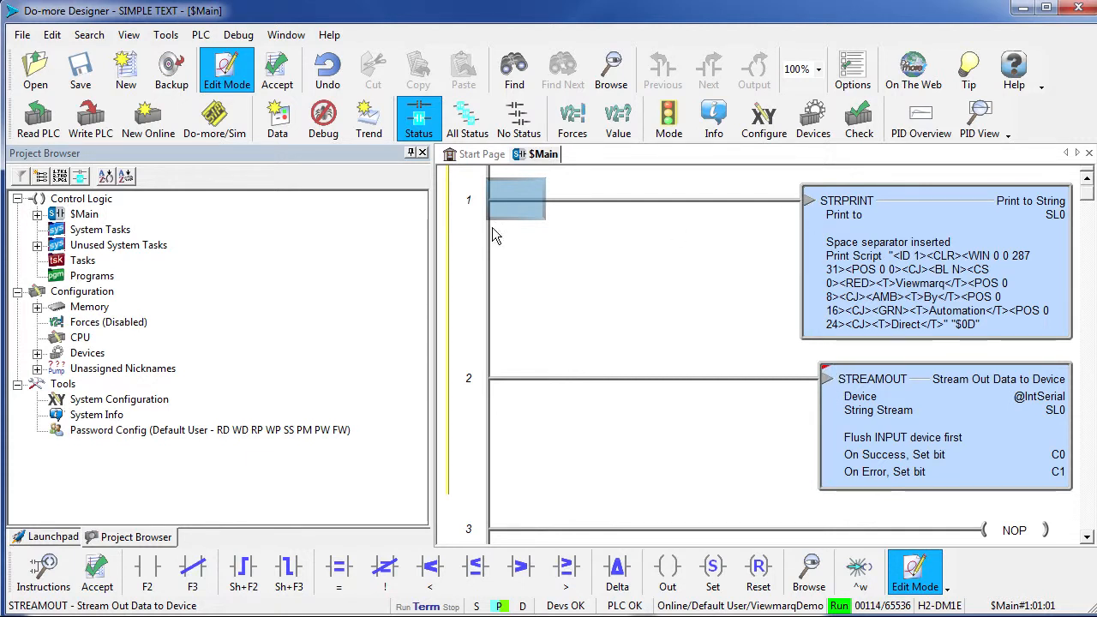
pyautogui.click(242, 571)
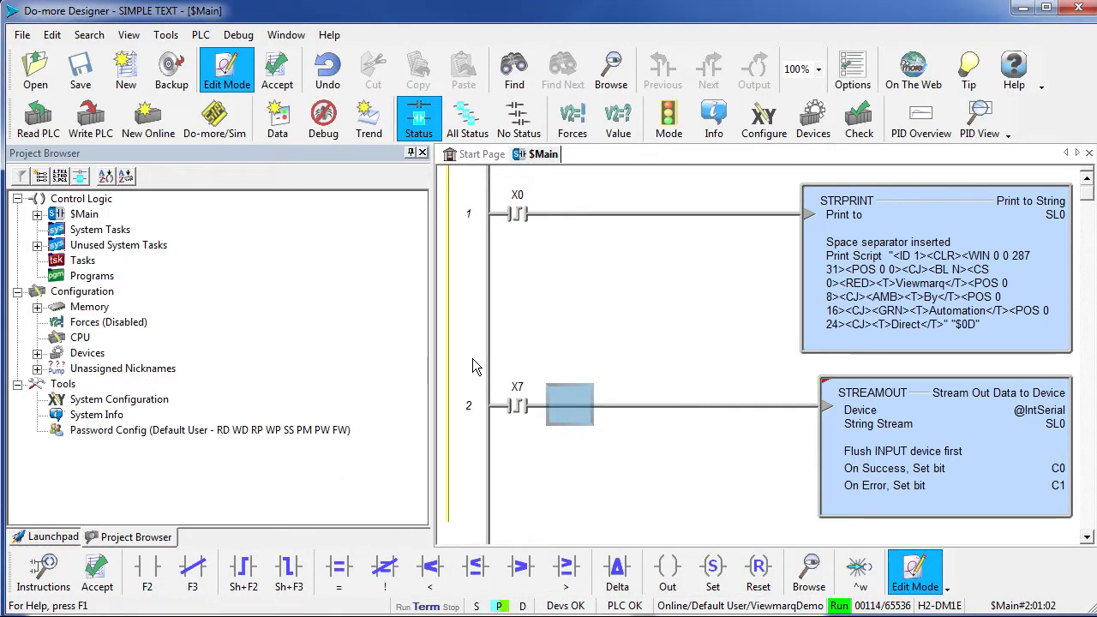
pyautogui.moveTo(936, 288)
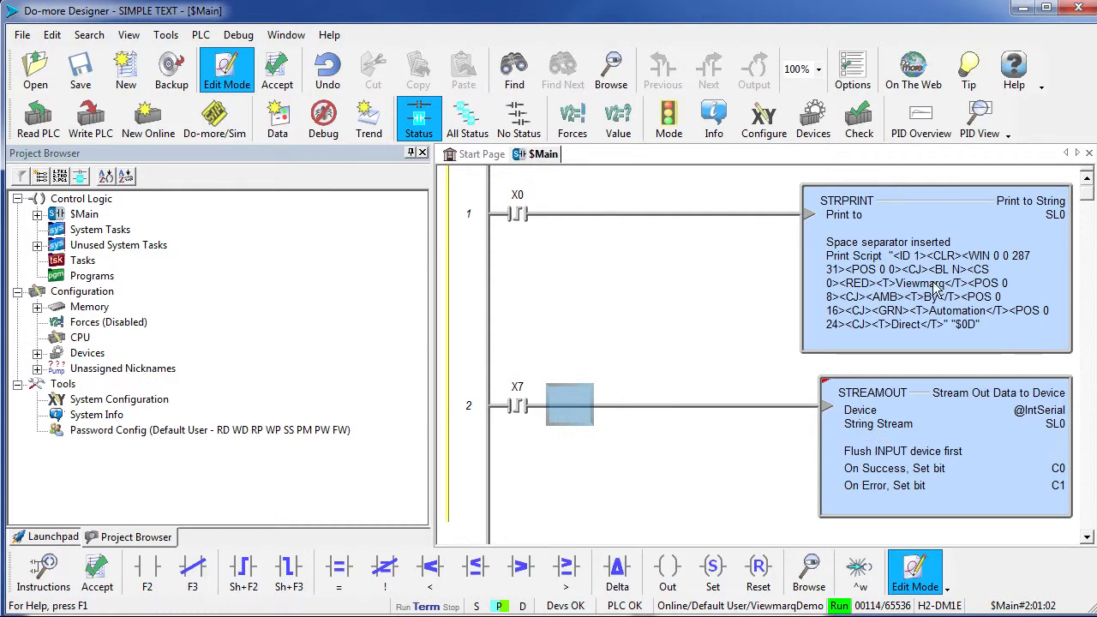
# Save the project and write it to the PLC while it stays in RUN mode.
pyautogui.click(80, 69)
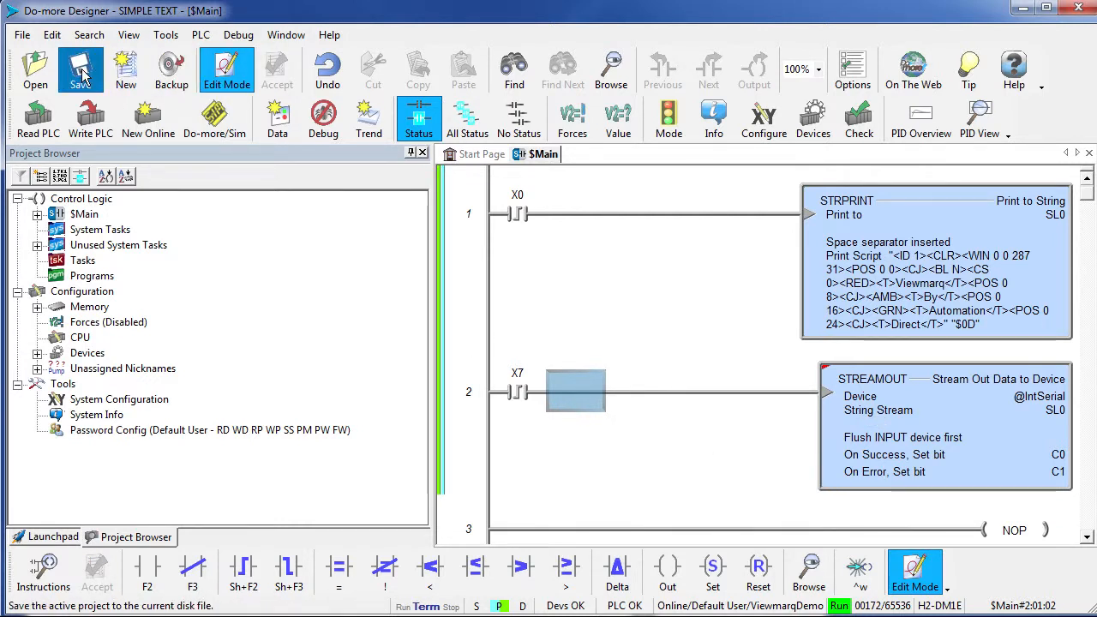
pyautogui.click(79, 69)
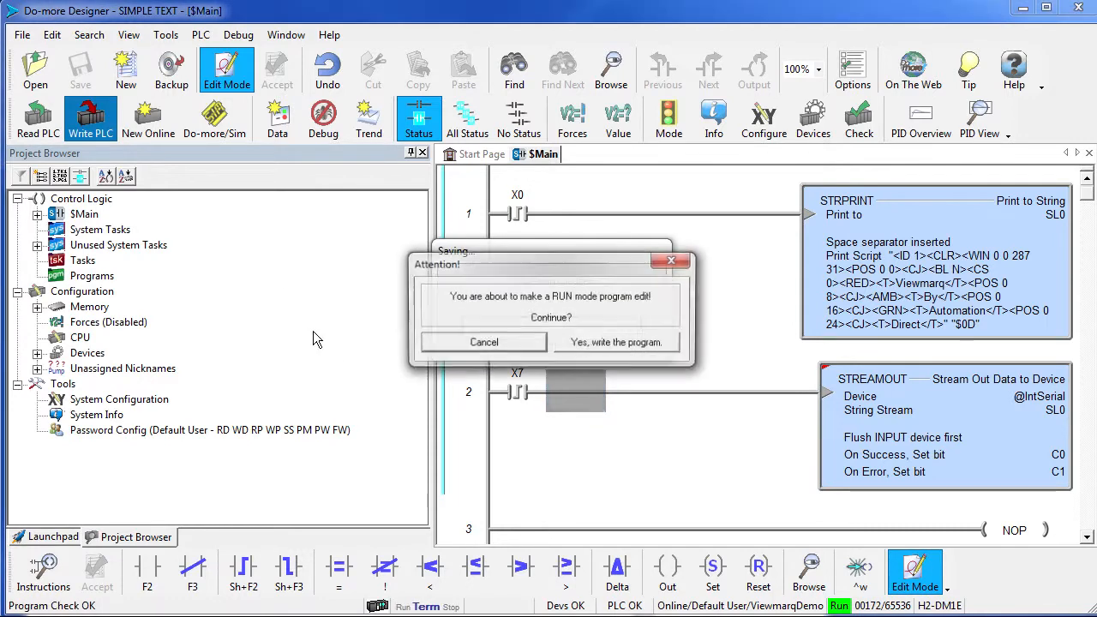
pyautogui.click(617, 342)
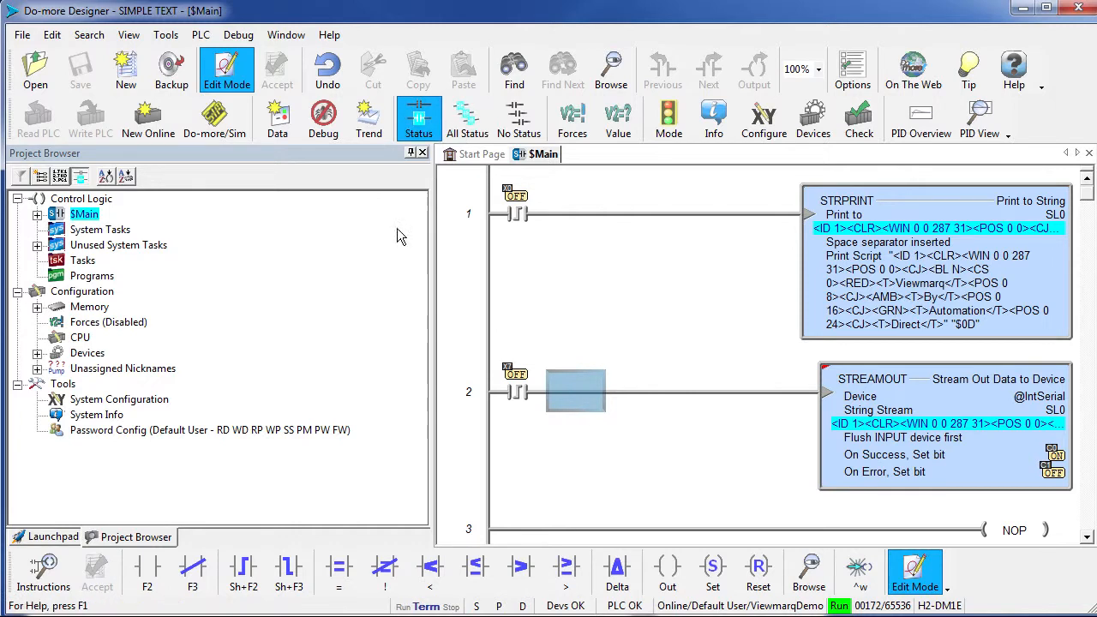
pyautogui.click(277, 119)
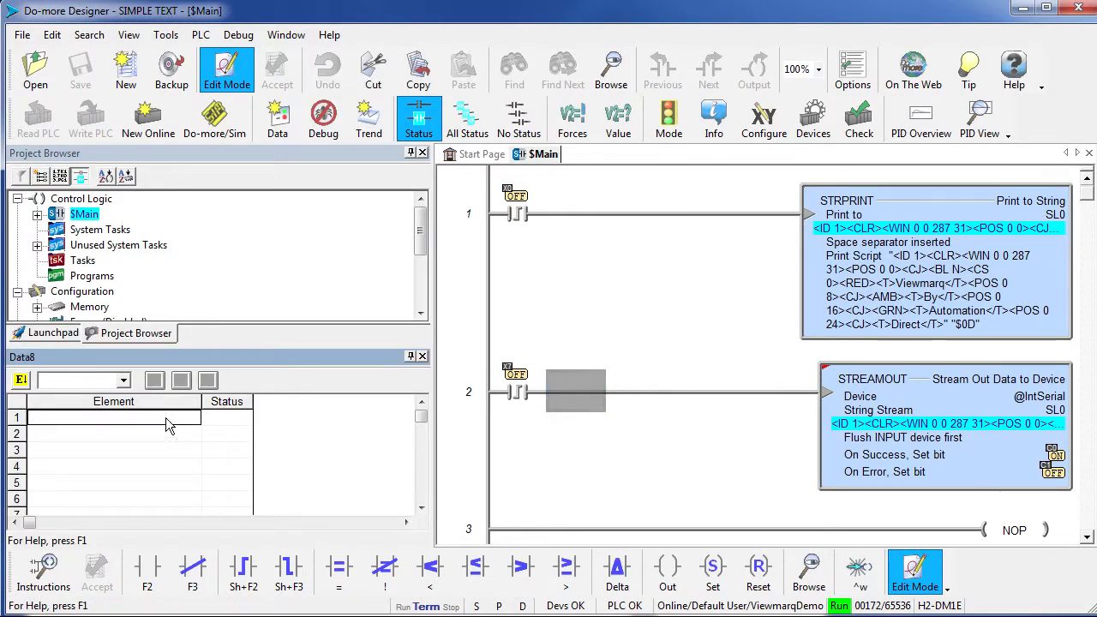
# Add SL0 and SL0.Length to a Data View and enable value edits.
pyautogui.write('SL0.le')
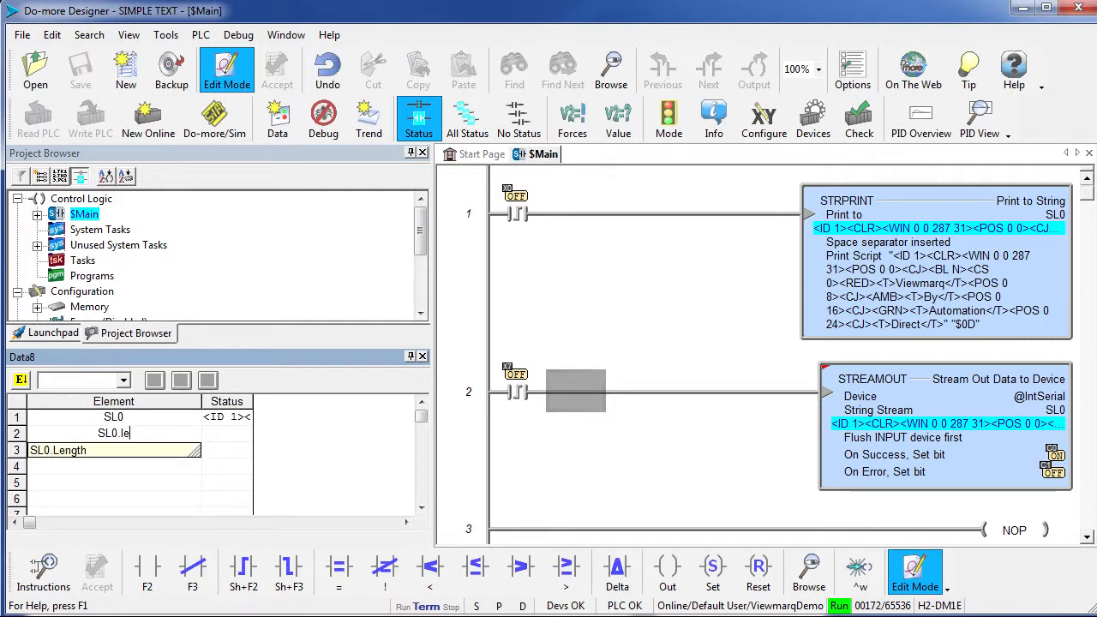
pyautogui.write('ngth')
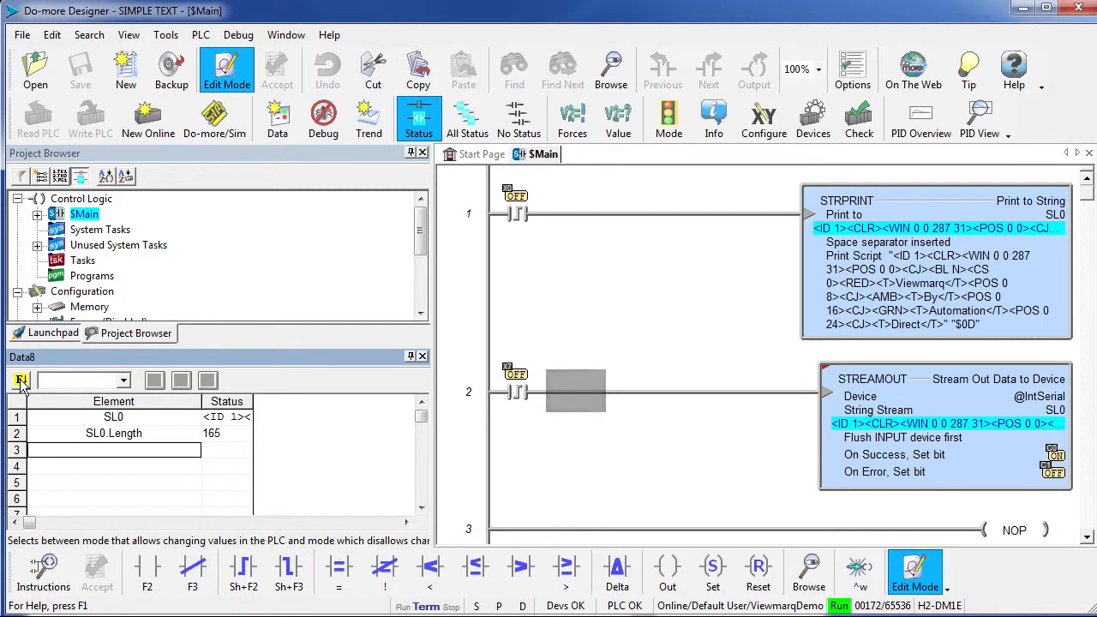
pyautogui.click(20, 379)
pyautogui.write('1234')
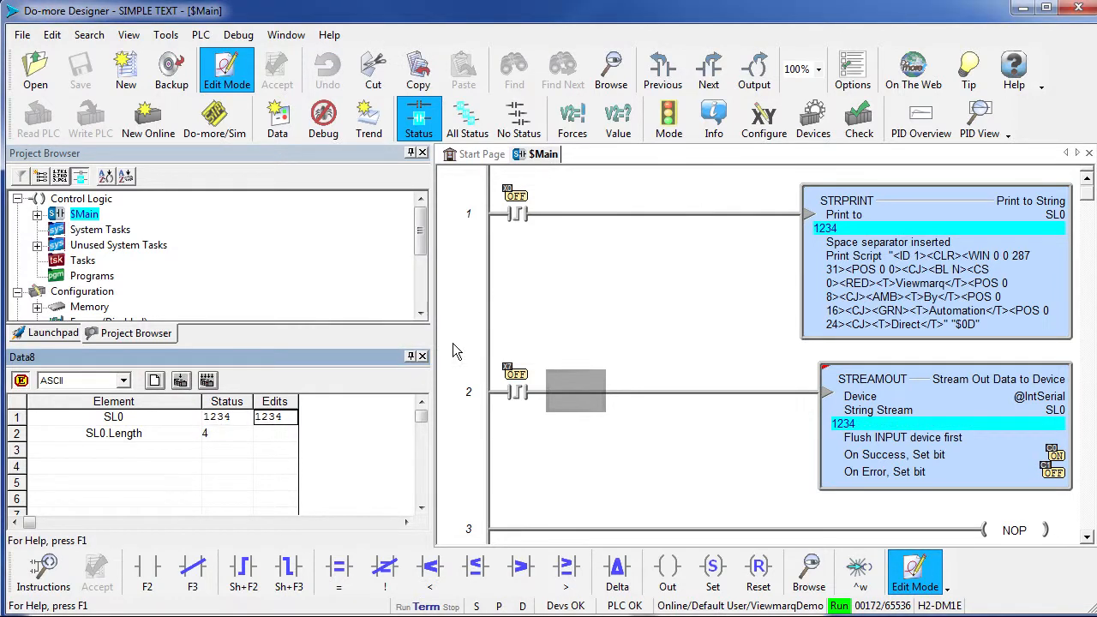
pyautogui.moveTo(126, 426)
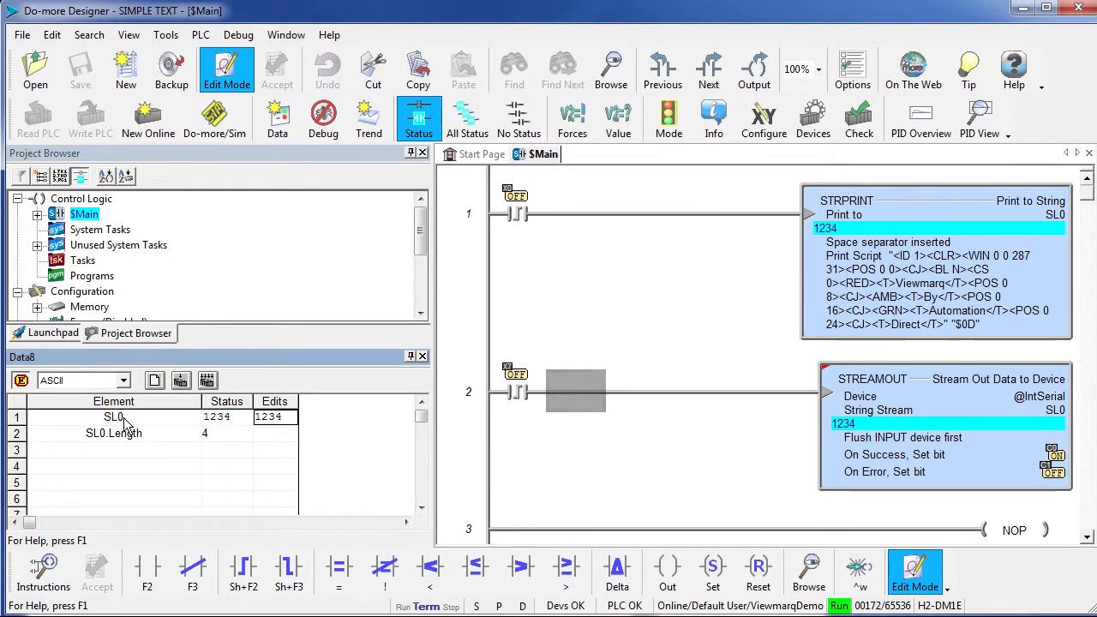
pyautogui.moveTo(225, 443)
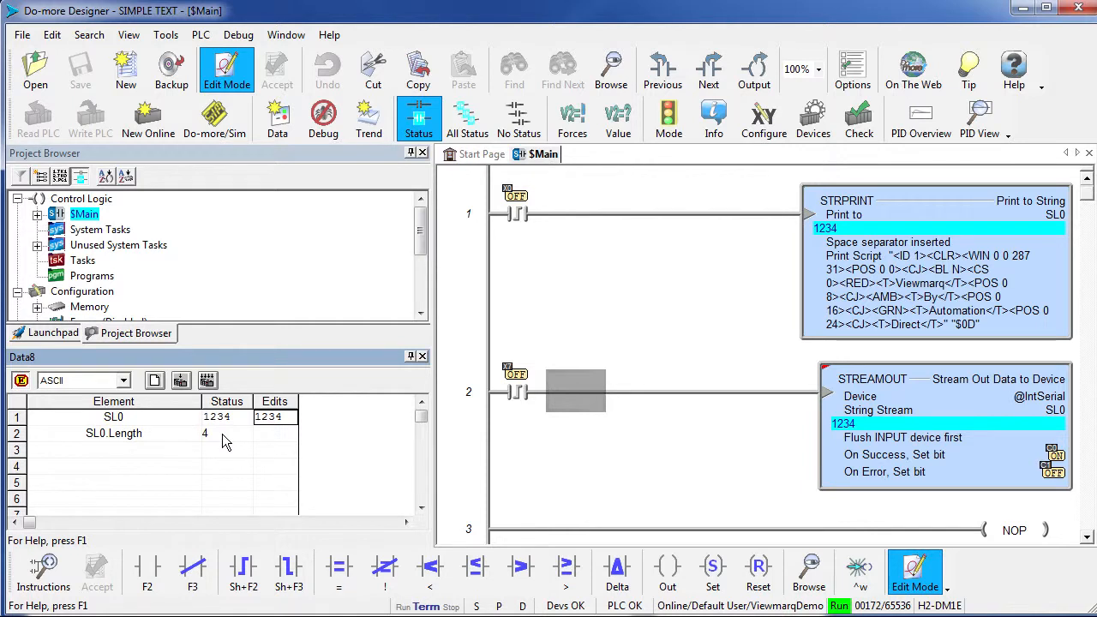
pyautogui.moveTo(497, 210)
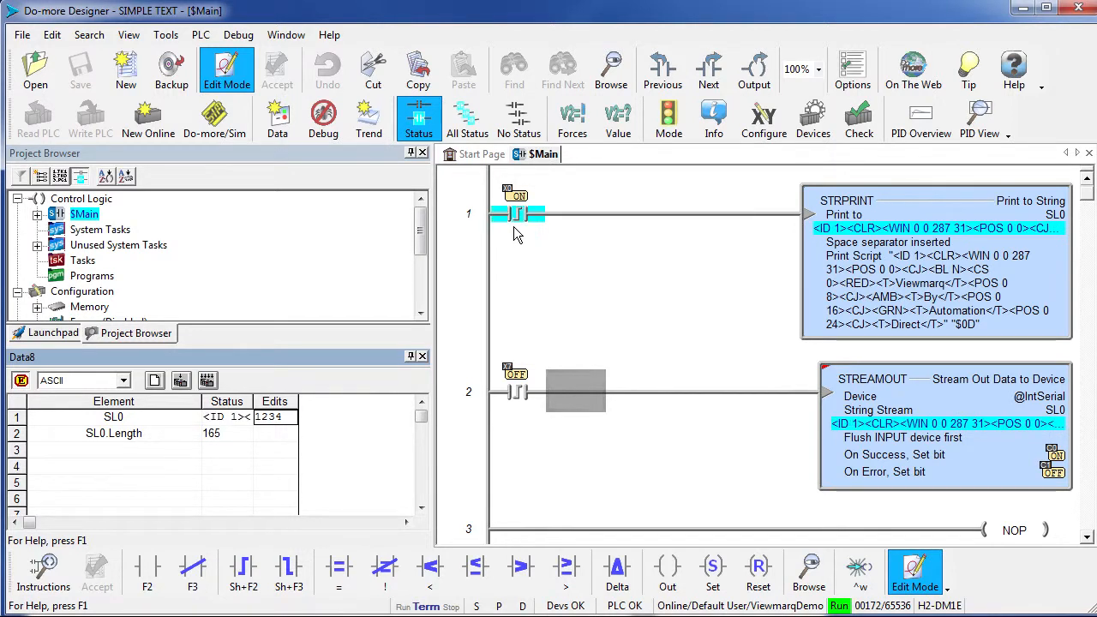
pyautogui.moveTo(990, 270)
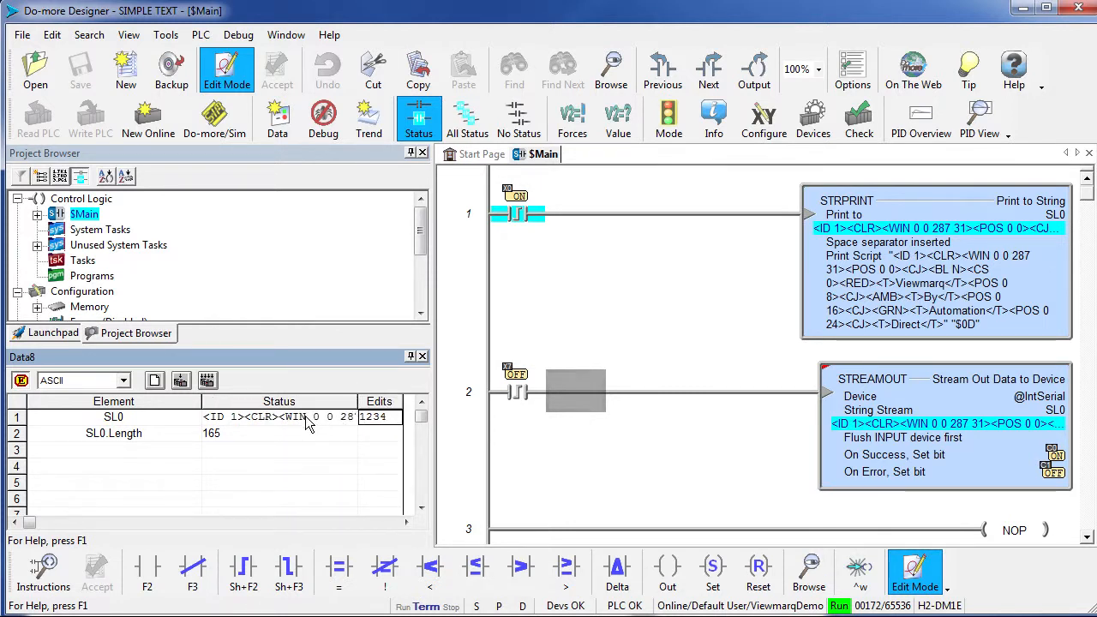
pyautogui.moveTo(197, 452)
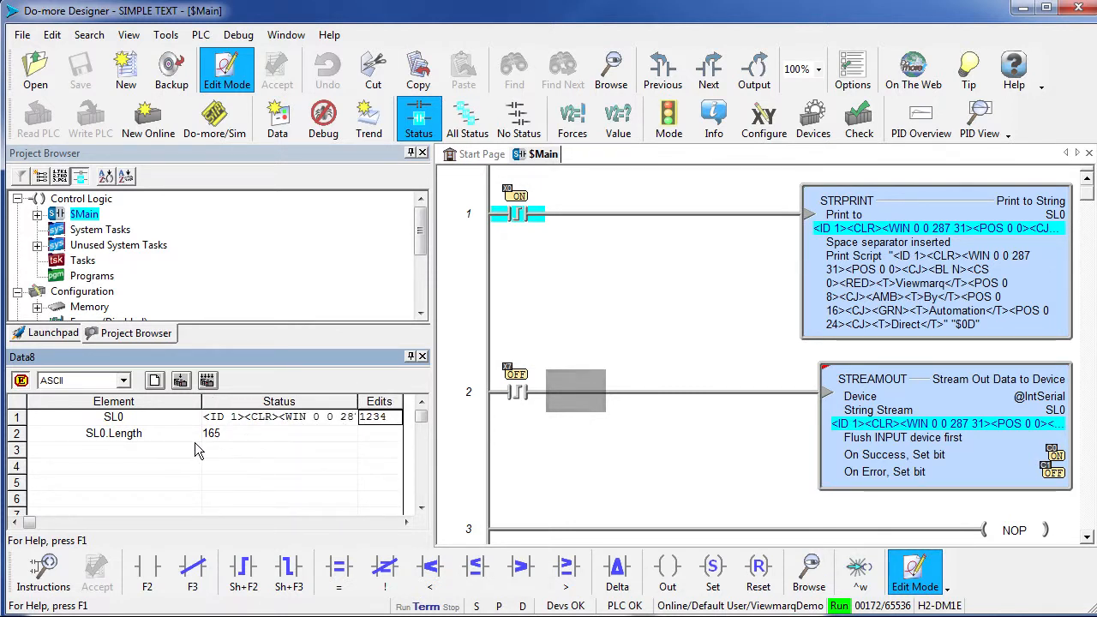
pyautogui.moveTo(225, 443)
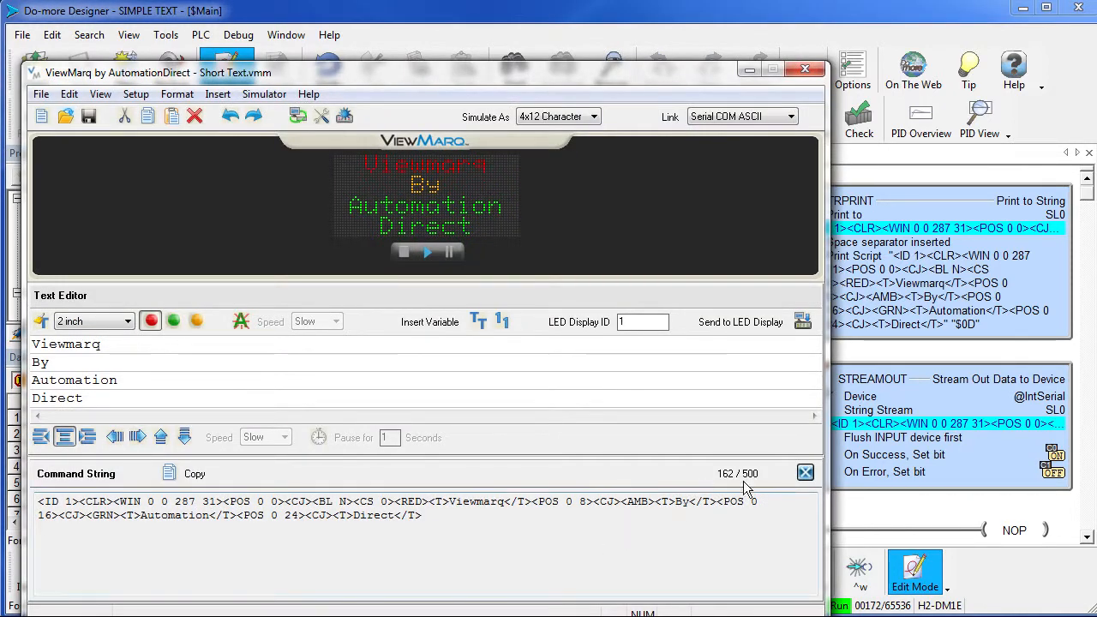
pyautogui.moveTo(735, 477)
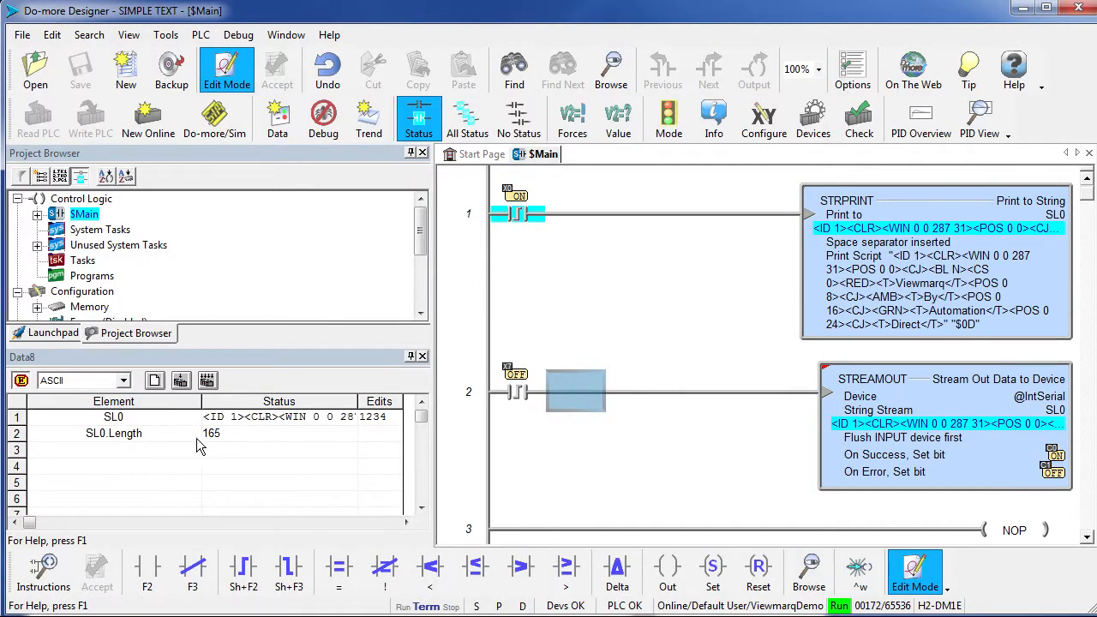
pyautogui.moveTo(219, 447)
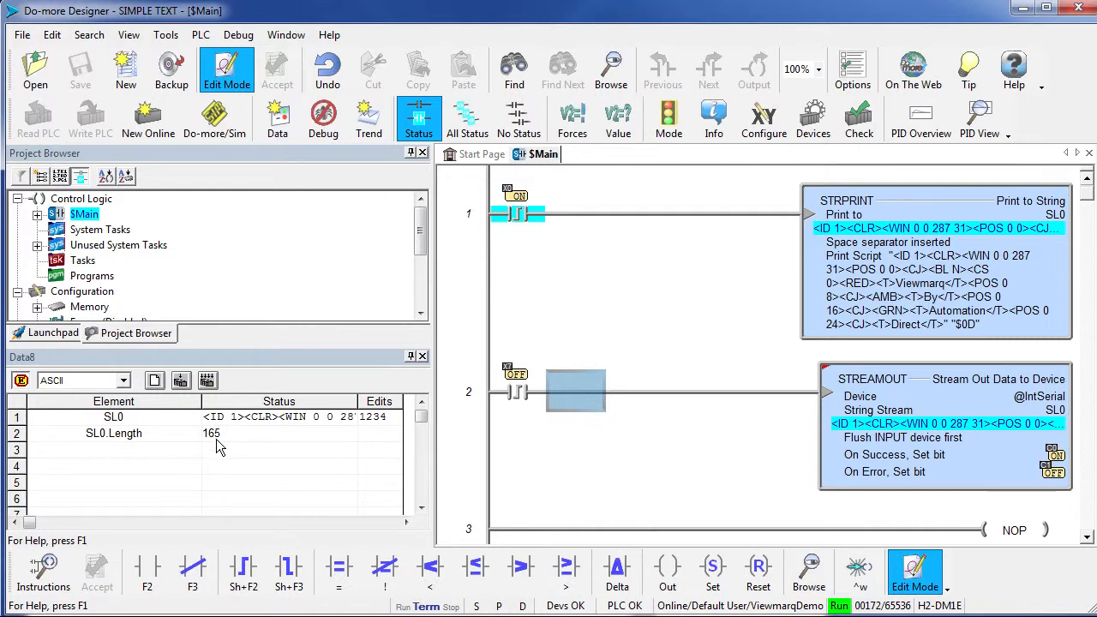
pyautogui.moveTo(114, 417)
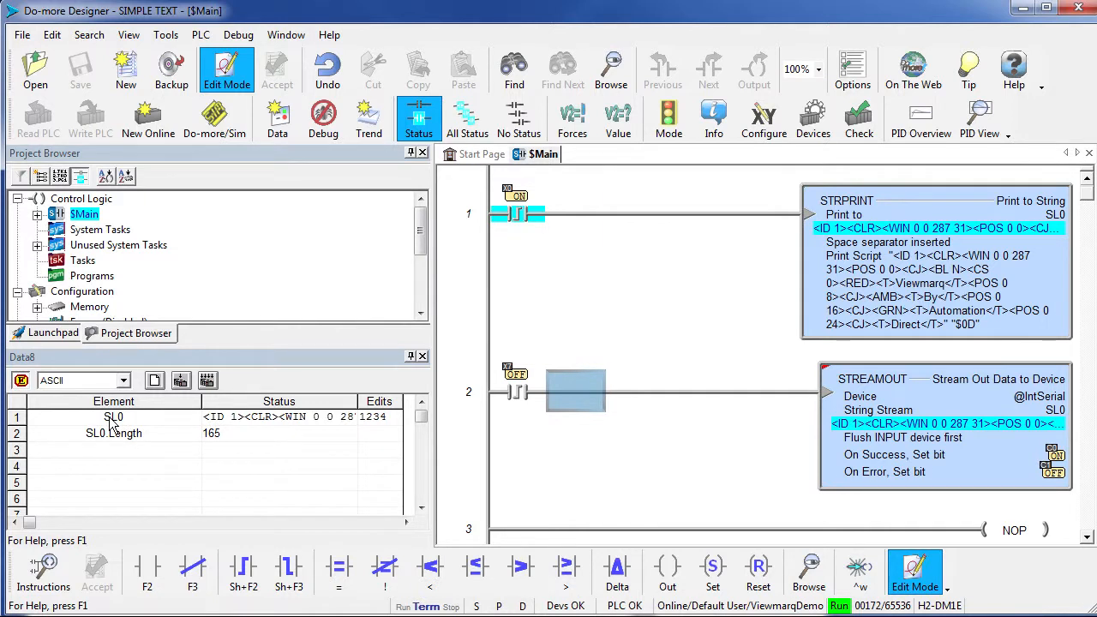
pyautogui.moveTo(230, 477)
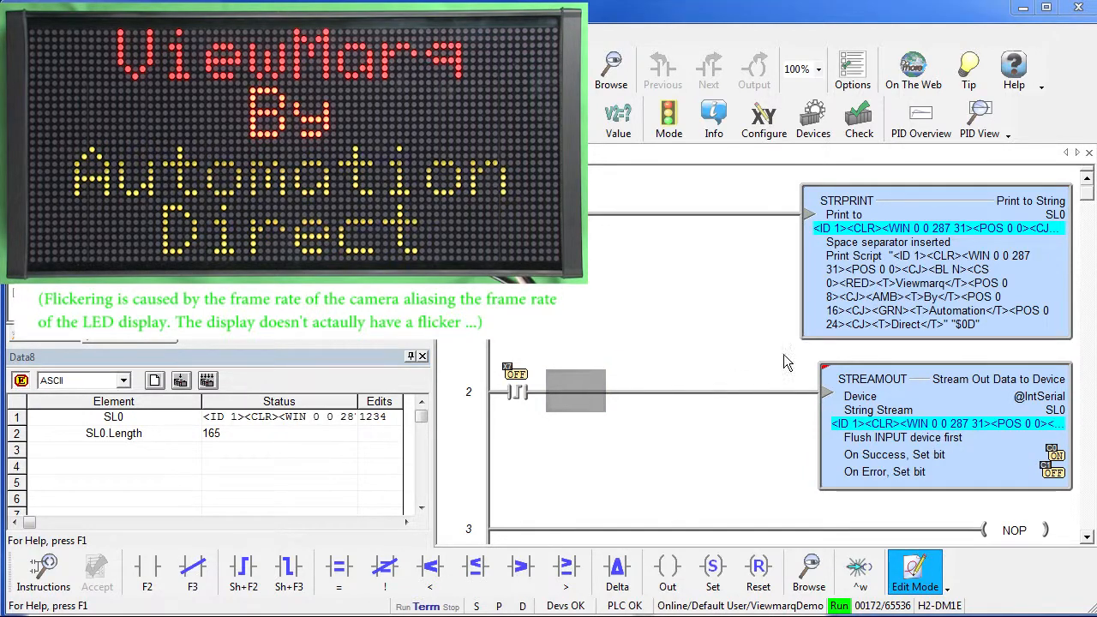
pyautogui.moveTo(909, 454)
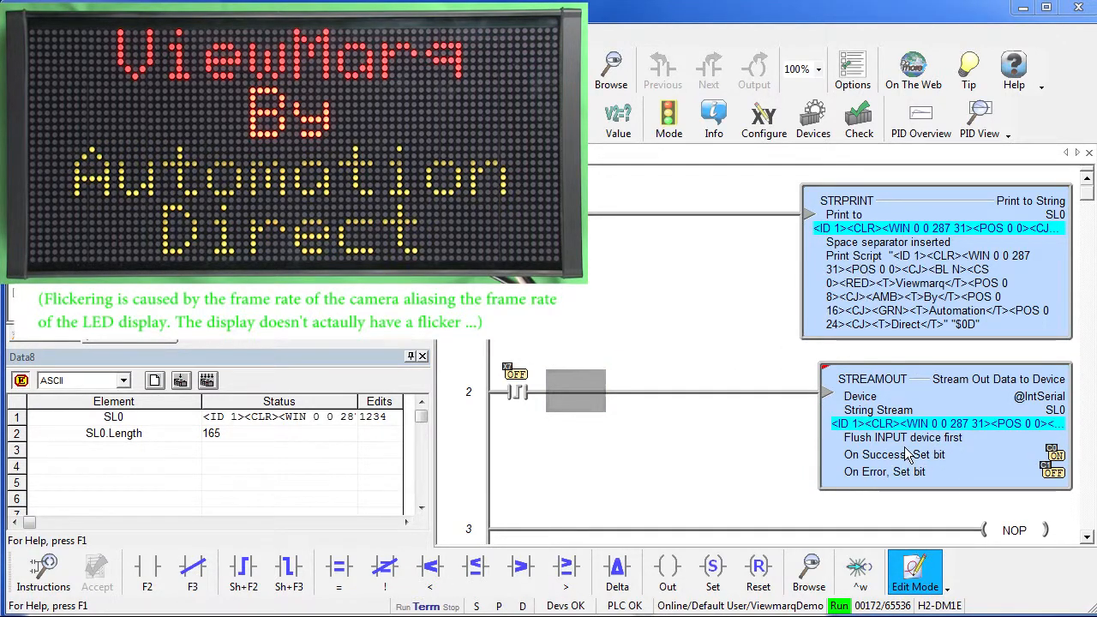